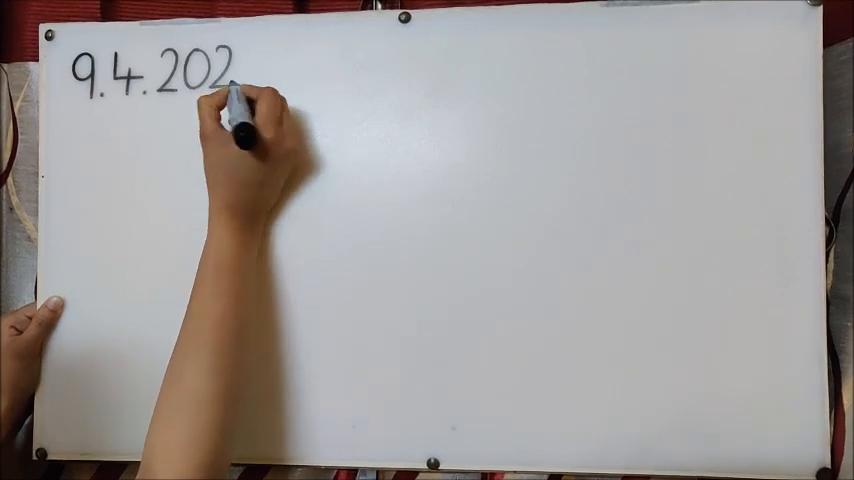
pyautogui.click(240, 70)
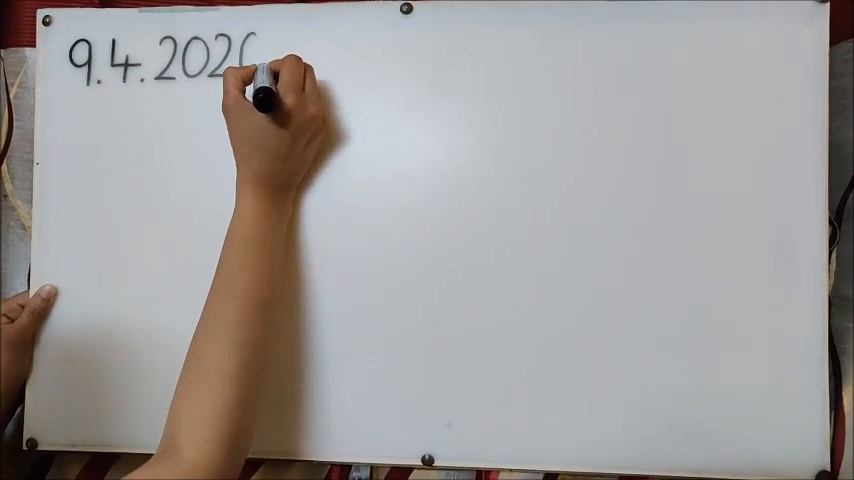